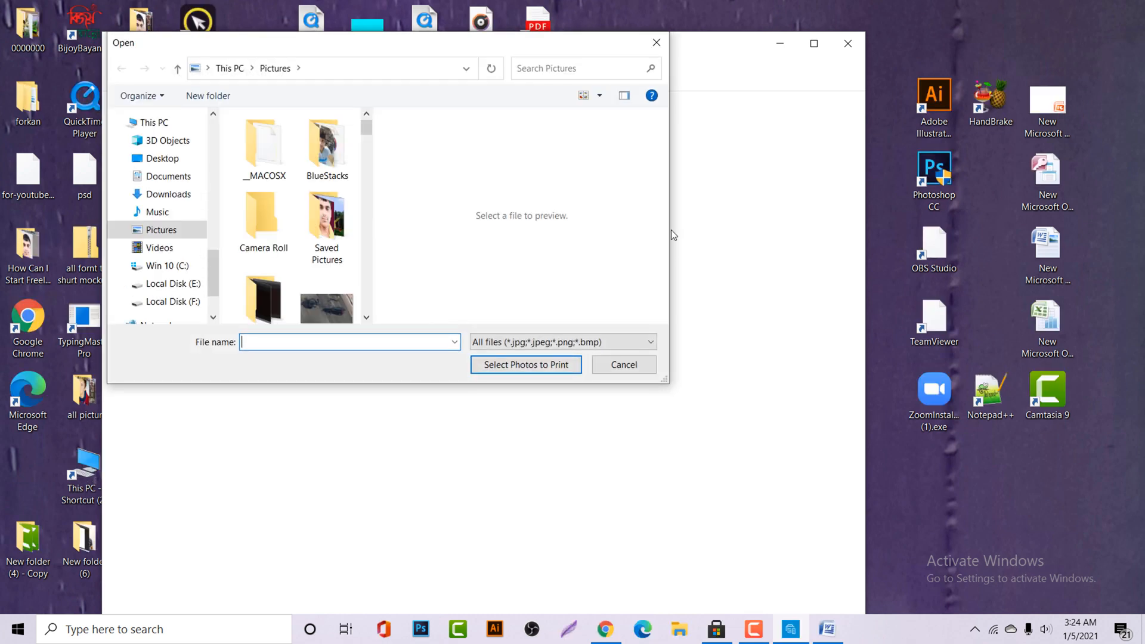
Print 'for beackg.jpg' from Saved Pictures on the HP Smart Tank 510 series printer
{"action": "double_click", "coordinate": [327, 214]}
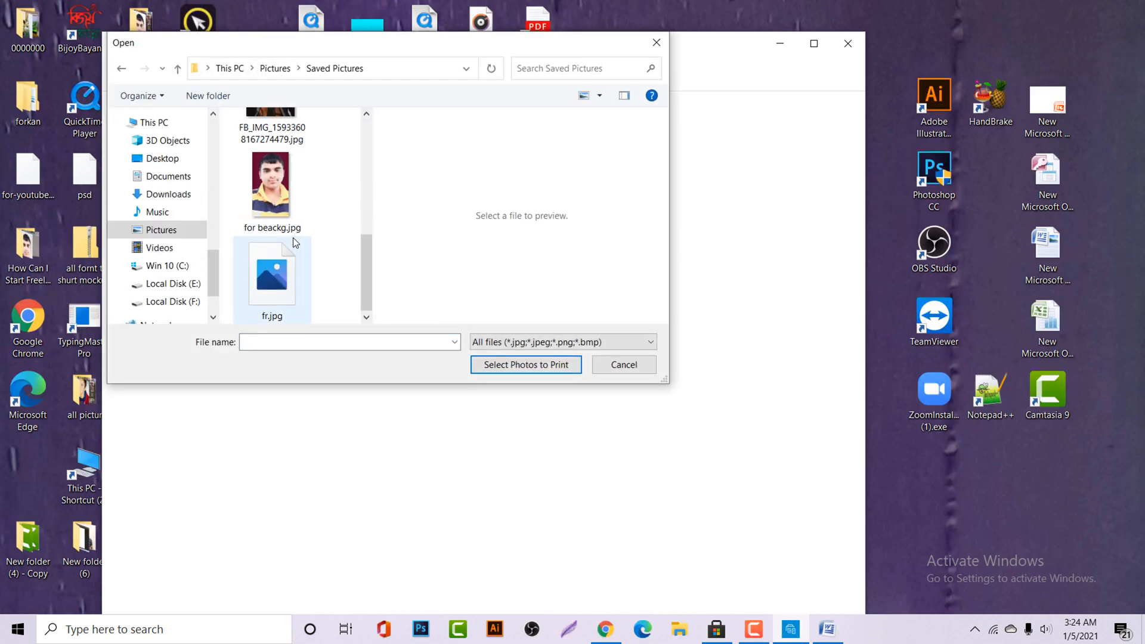
{"action": "left_click", "coordinate": [272, 183]}
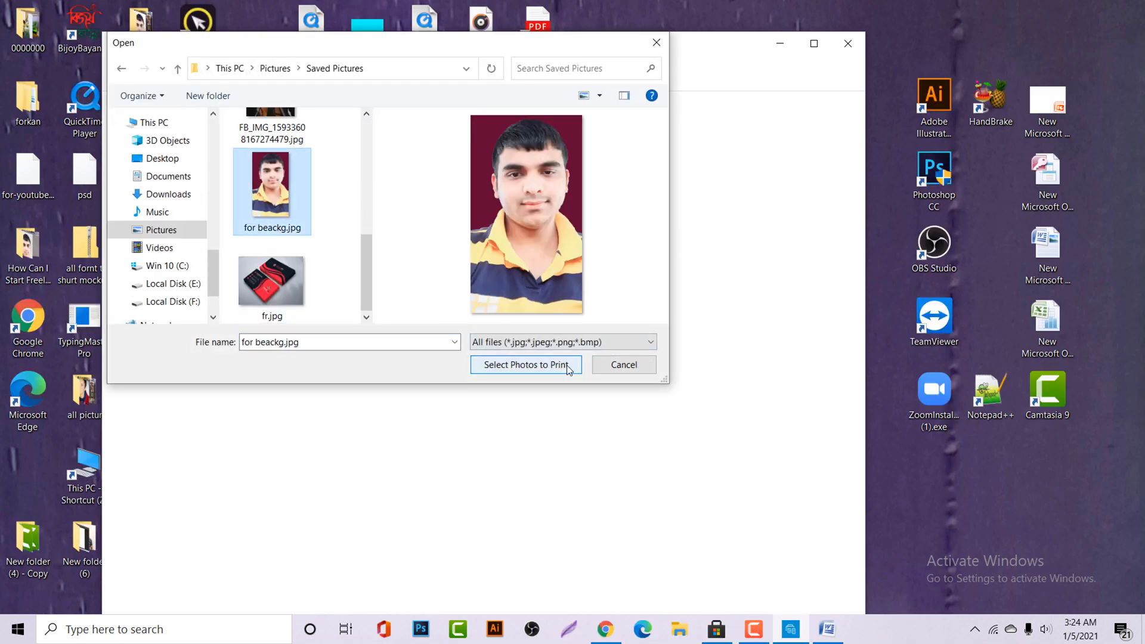
{"action": "left_click", "coordinate": [525, 365]}
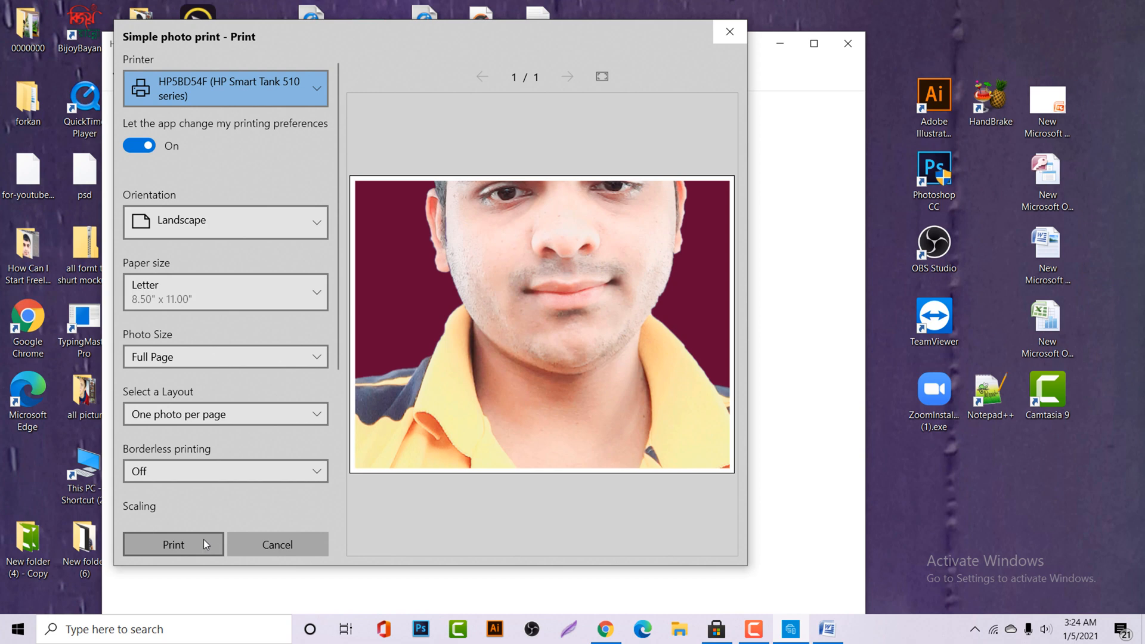
{"action": "left_click", "coordinate": [173, 545]}
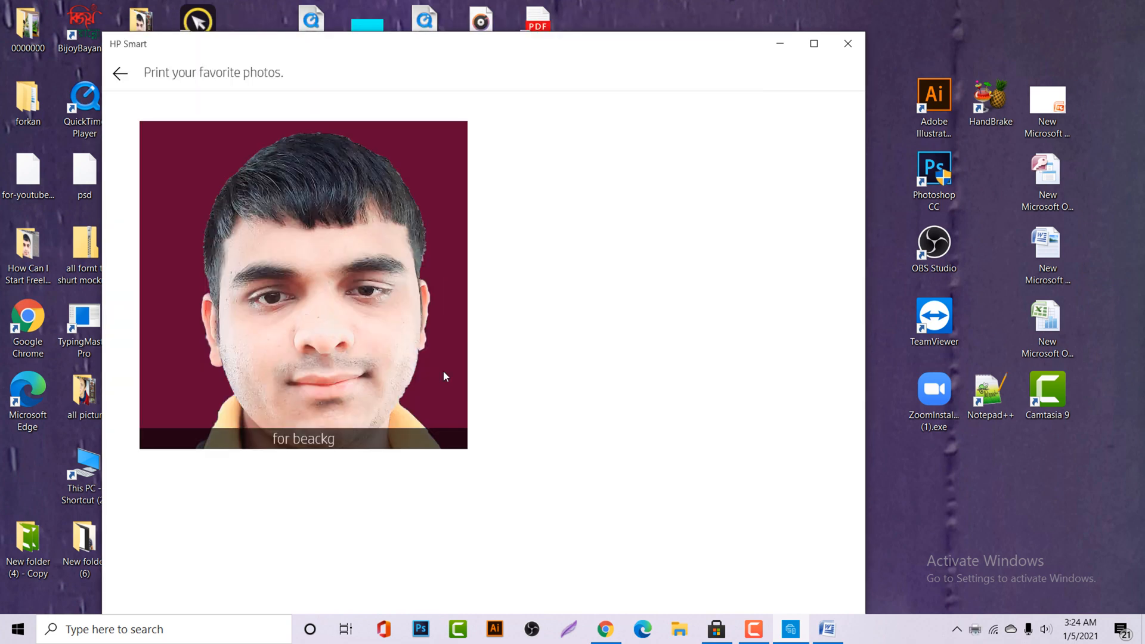
{"action": "left_click", "coordinate": [120, 72]}
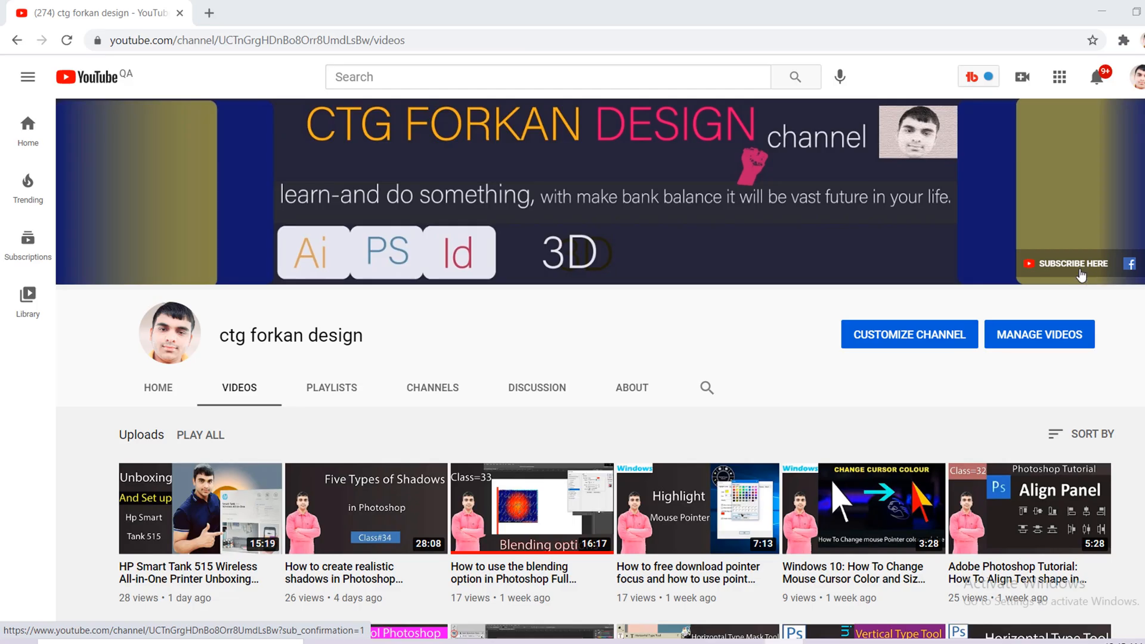
{"action": "mouse_move", "coordinate": [1080, 272]}
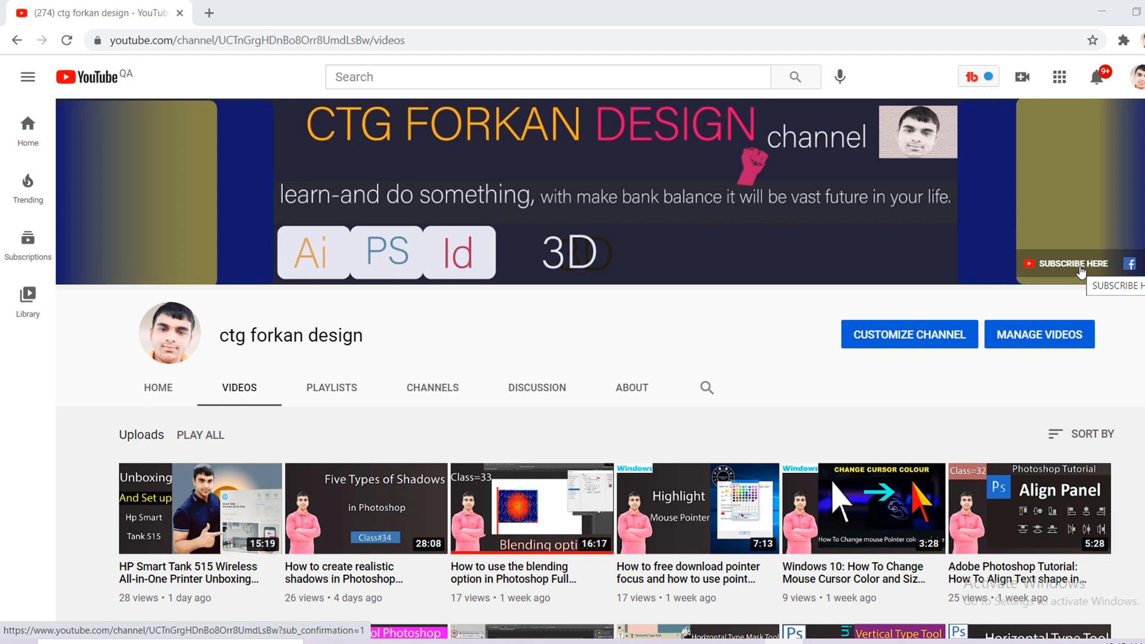